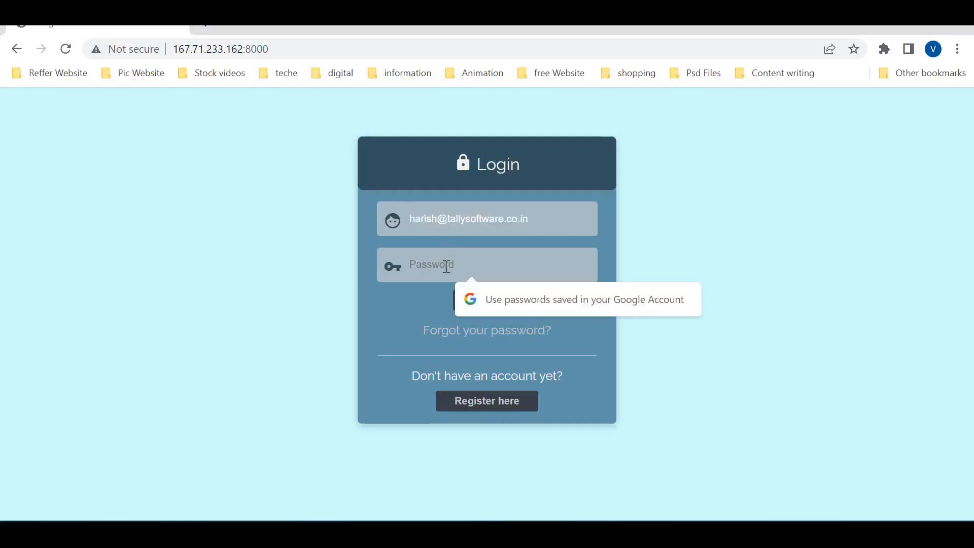
- Enter the account password and submit the login to reach the company dashboard
type("password")
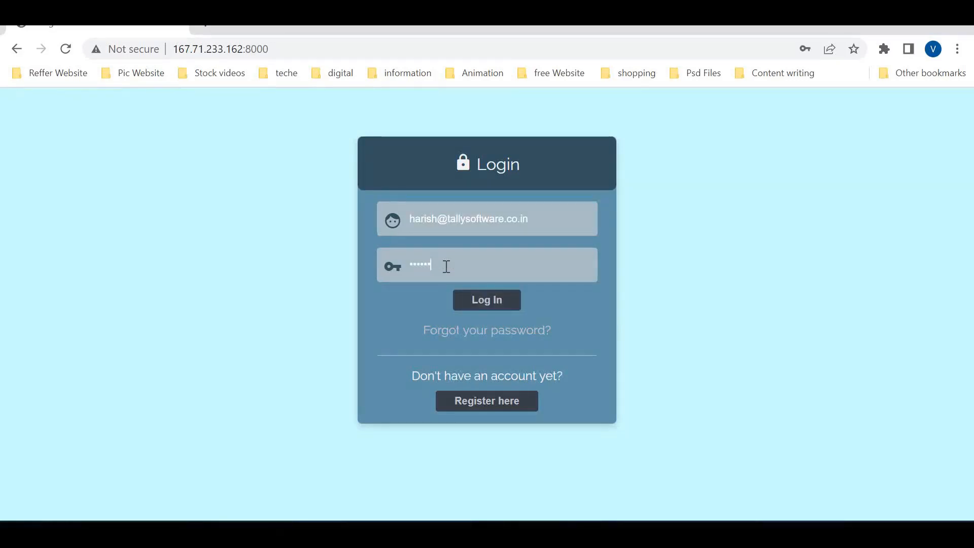
type("password")
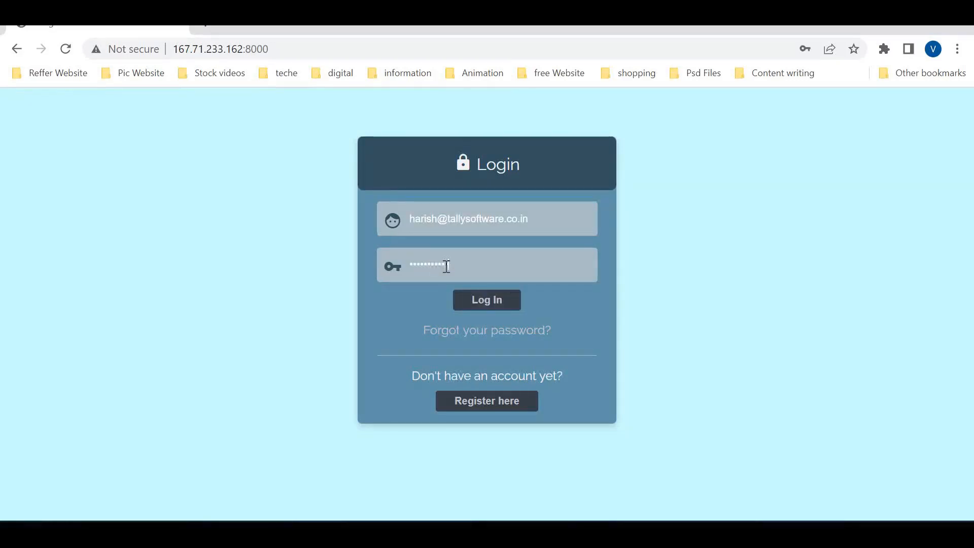
left_click(486, 300)
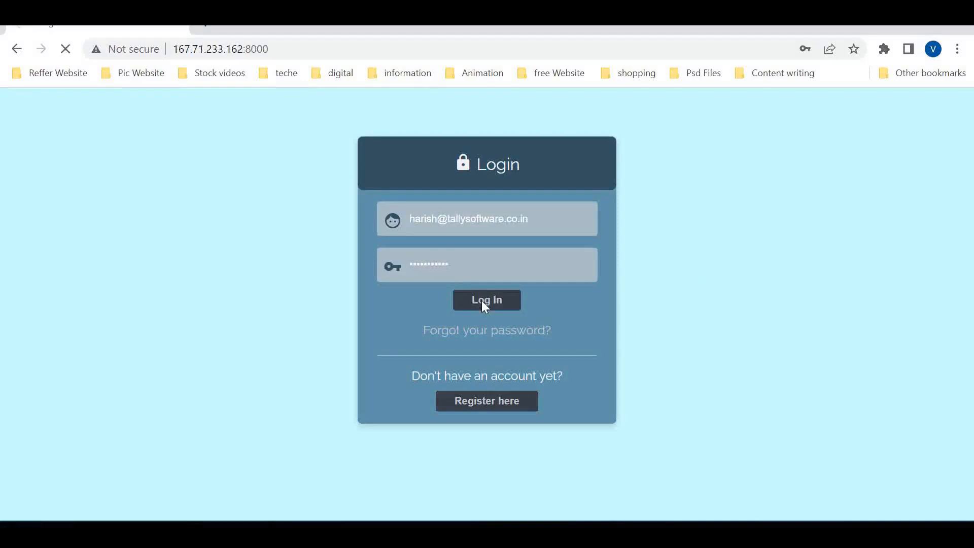
left_click(486, 300)
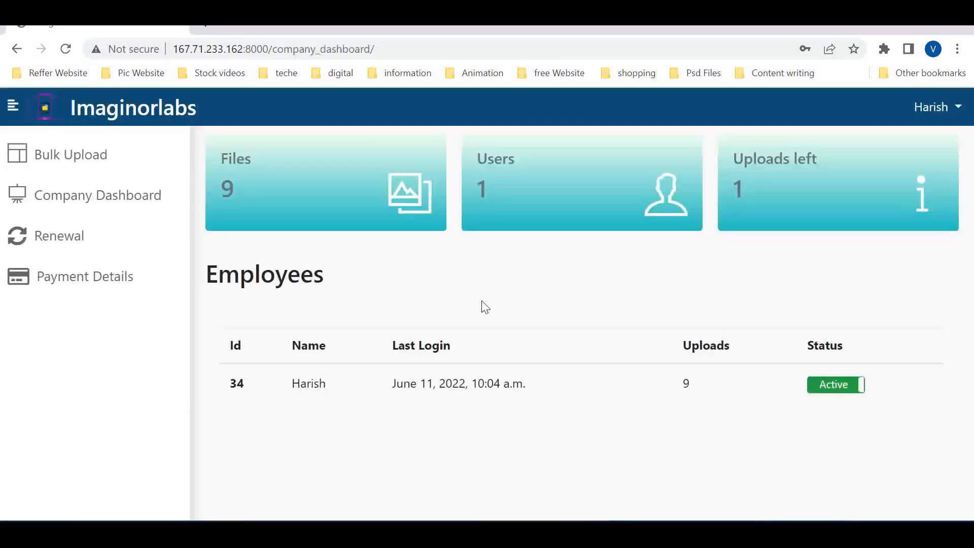
mouse_move(73, 154)
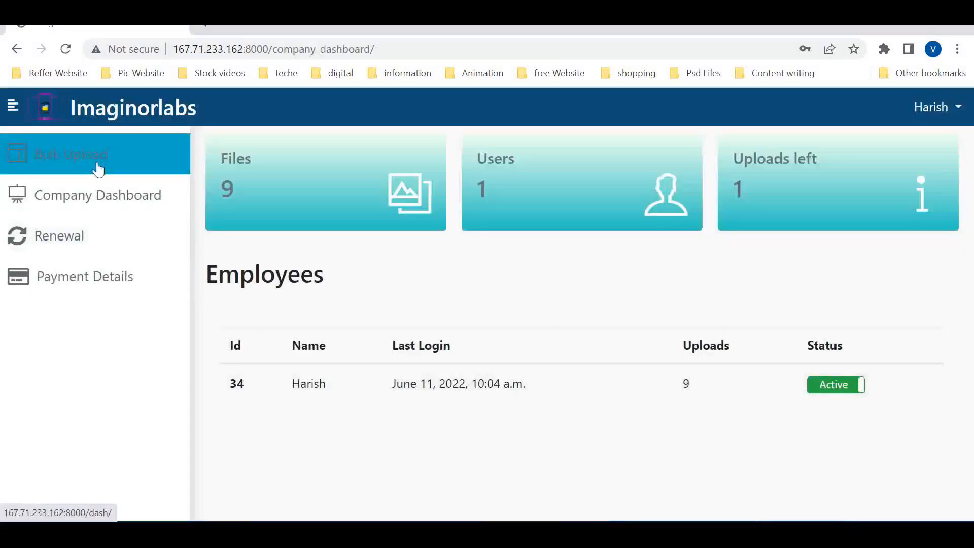
- Go to Bulk Upload and scroll to the Recently Uploaded invoices
left_click(71, 154)
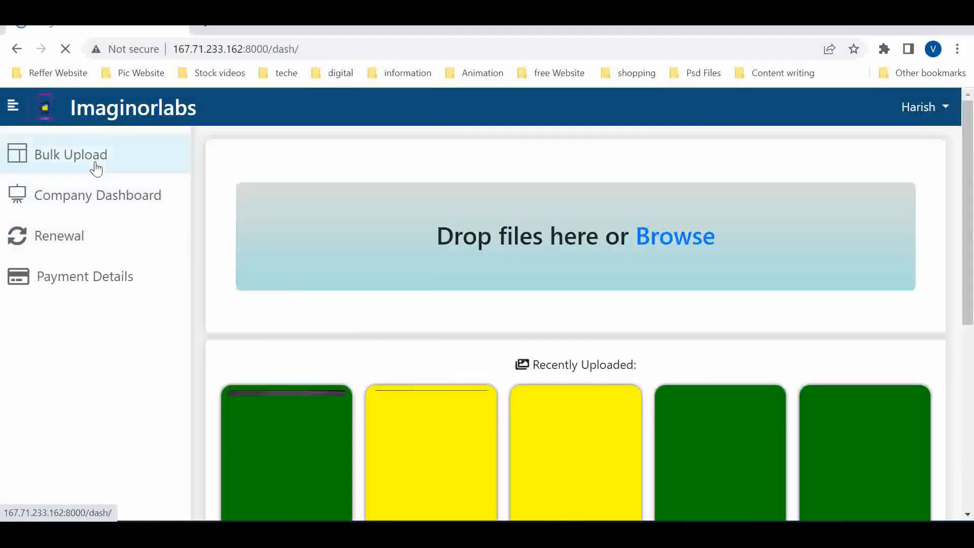
scroll("down", 3)
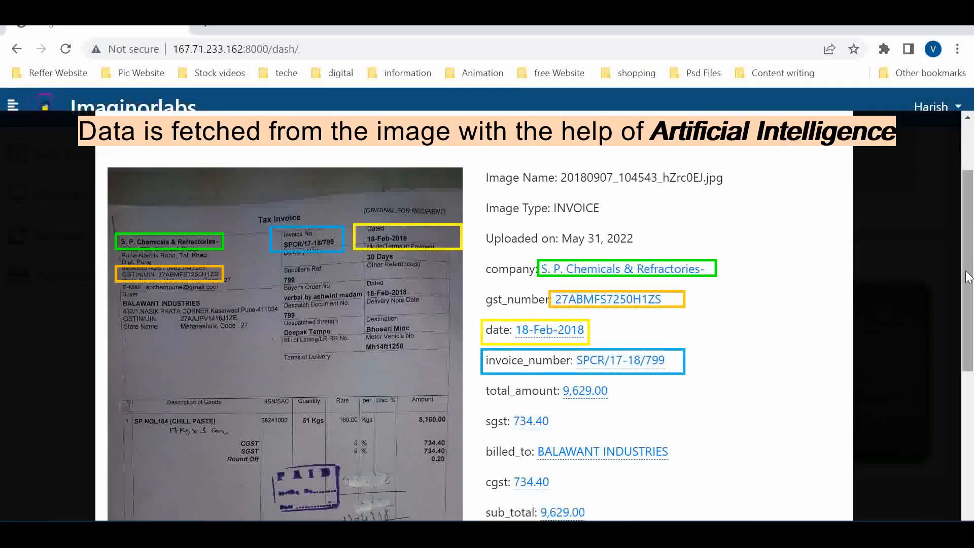
left_click(602, 451)
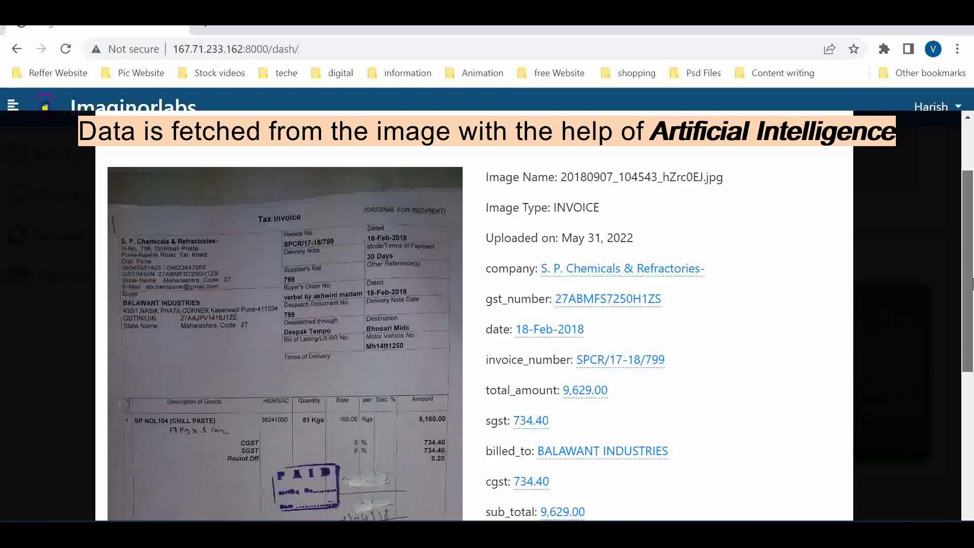
scroll("down", 3)
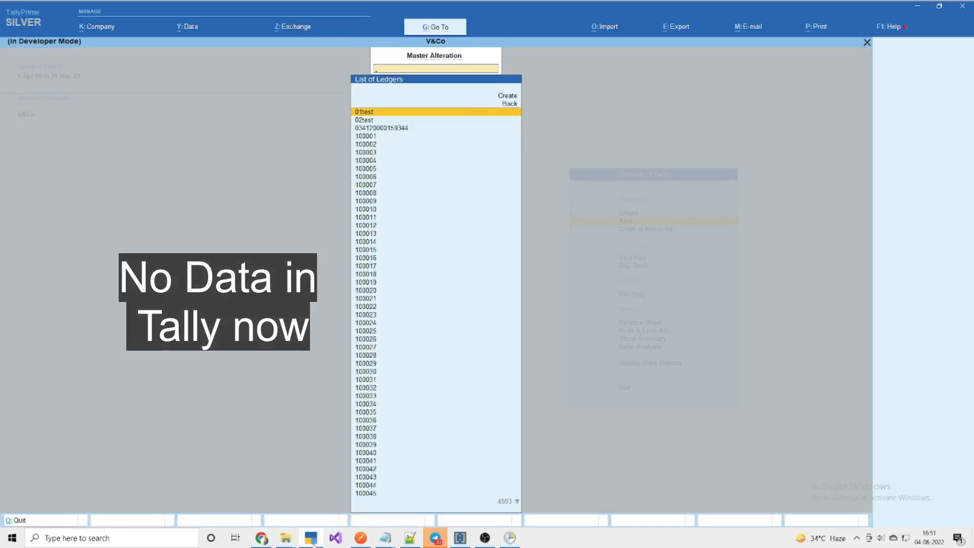
- Search the List of Ledgers for 'bala' to find the buyer's ledger
type("bala")
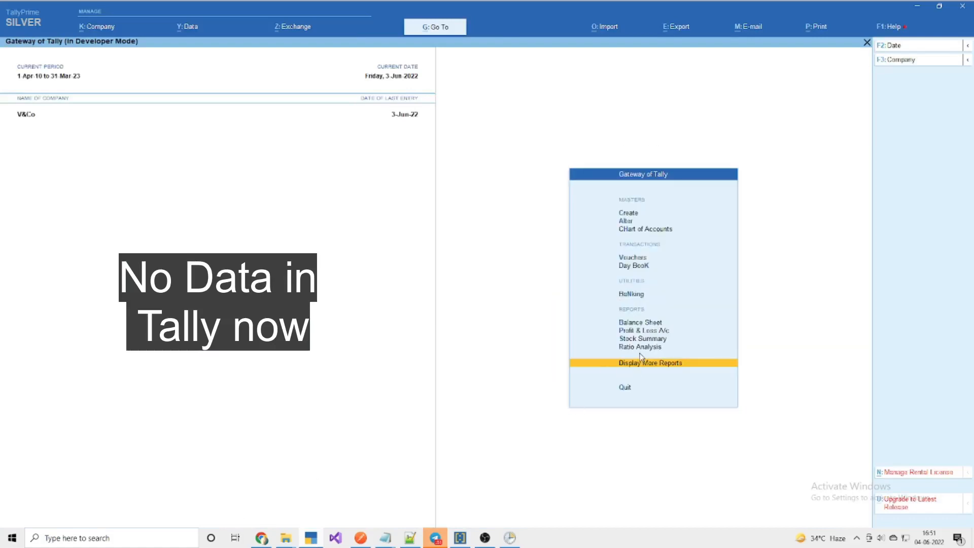
mouse_move(627, 372)
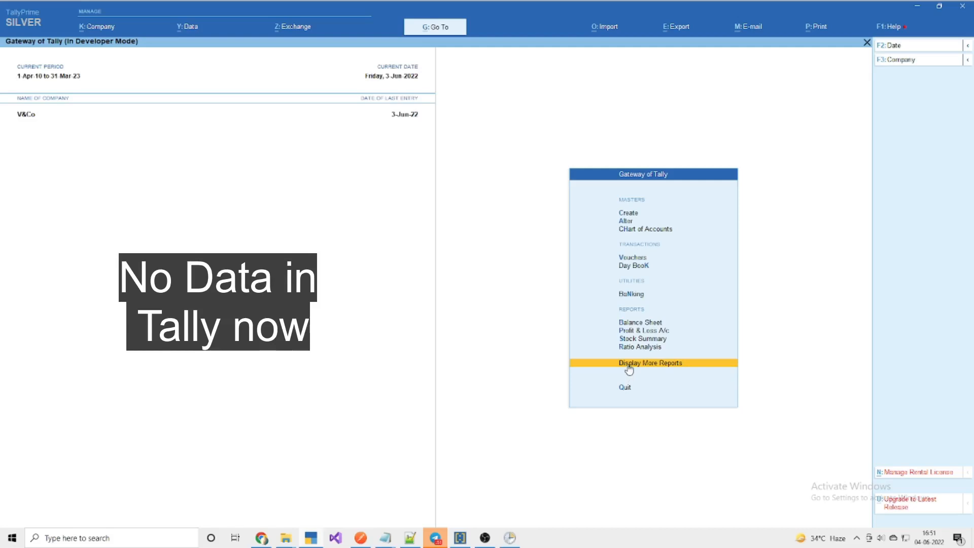
- View the Statistics report under Display More Reports > Statements of Accounts
left_click(652, 364)
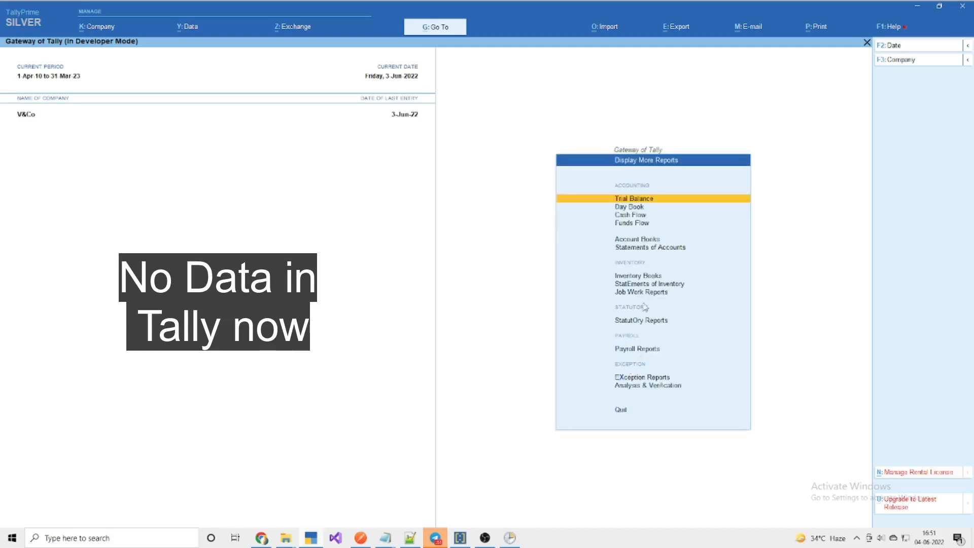
mouse_move(641, 254)
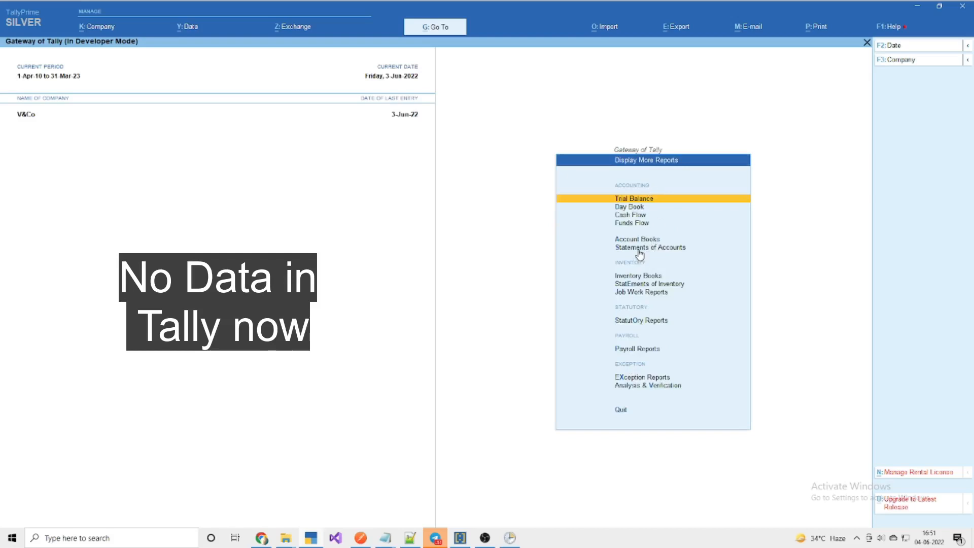
left_click(649, 248)
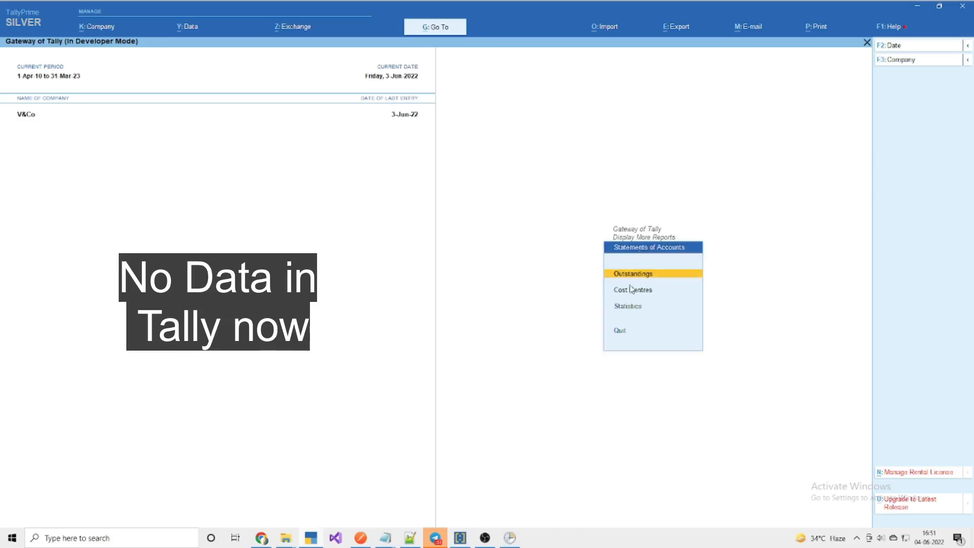
left_click(627, 305)
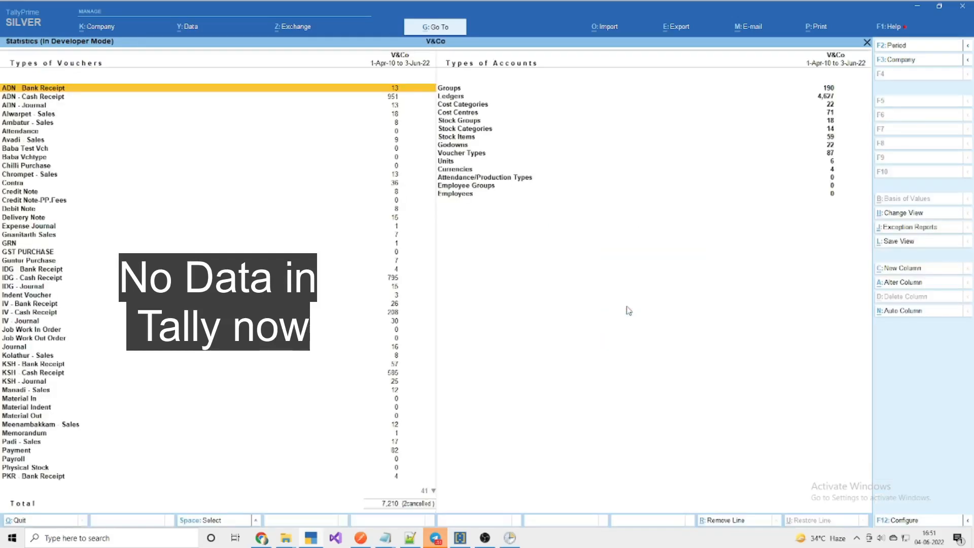
scroll("down", 3)
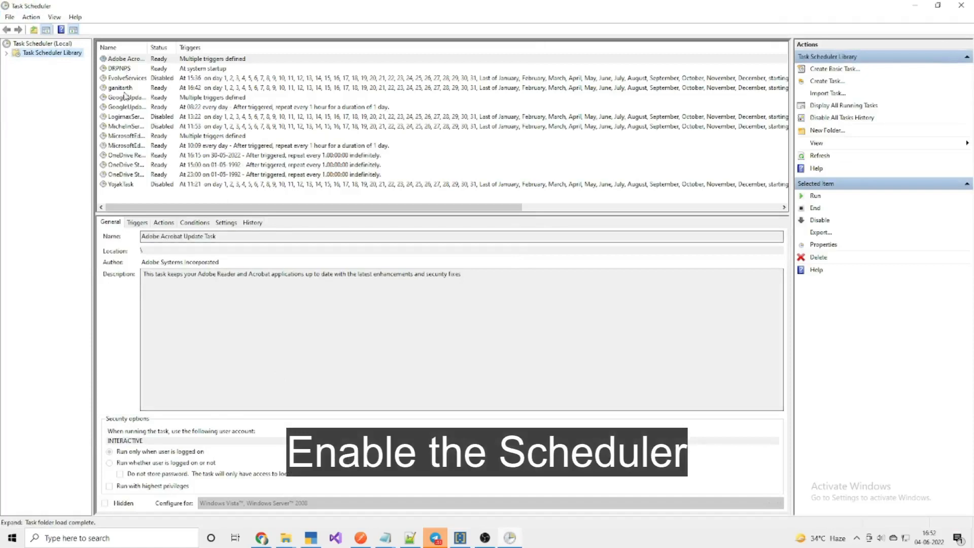
- Open SalesRequestLog.txt from the Debug folder and scroll through the fetched invoice records
left_click(121, 87)
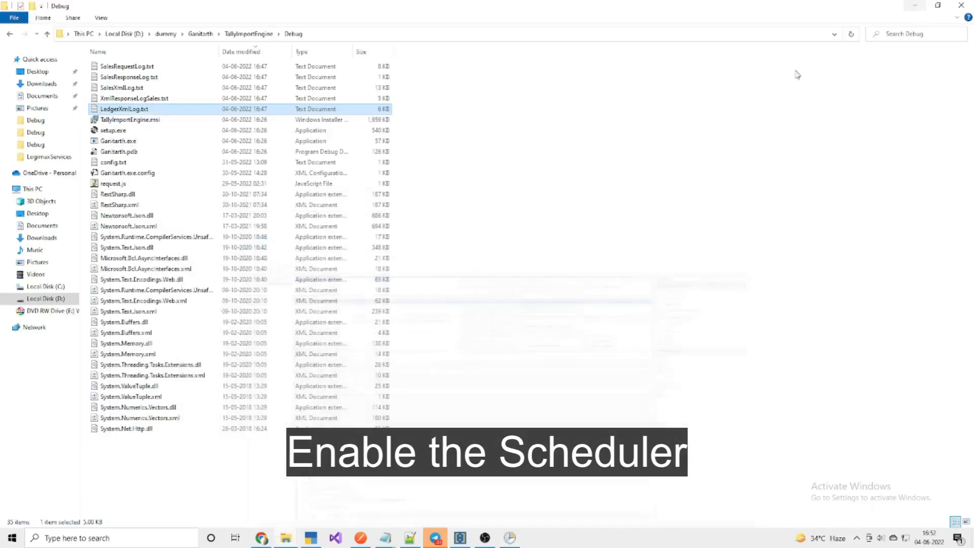
left_click(127, 67)
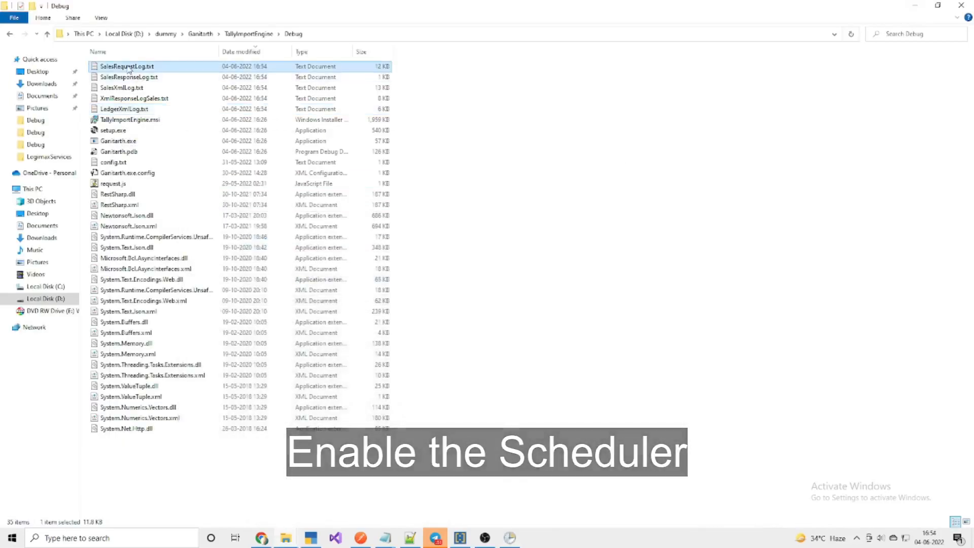
double_click(126, 67)
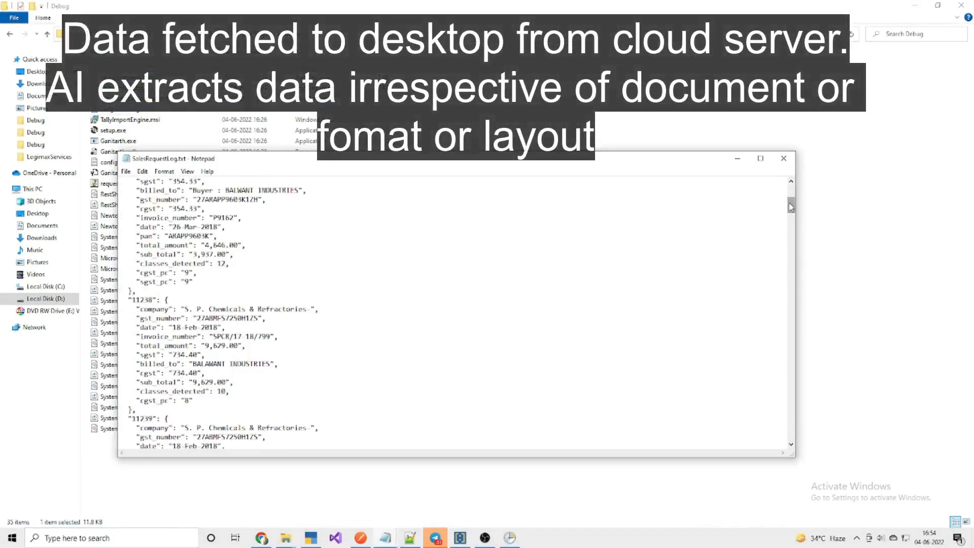
scroll("down", 3)
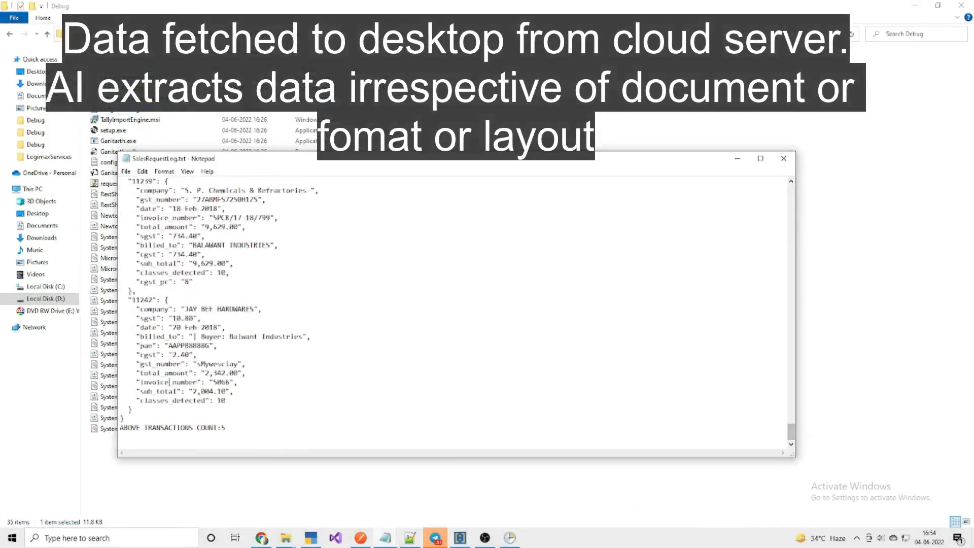